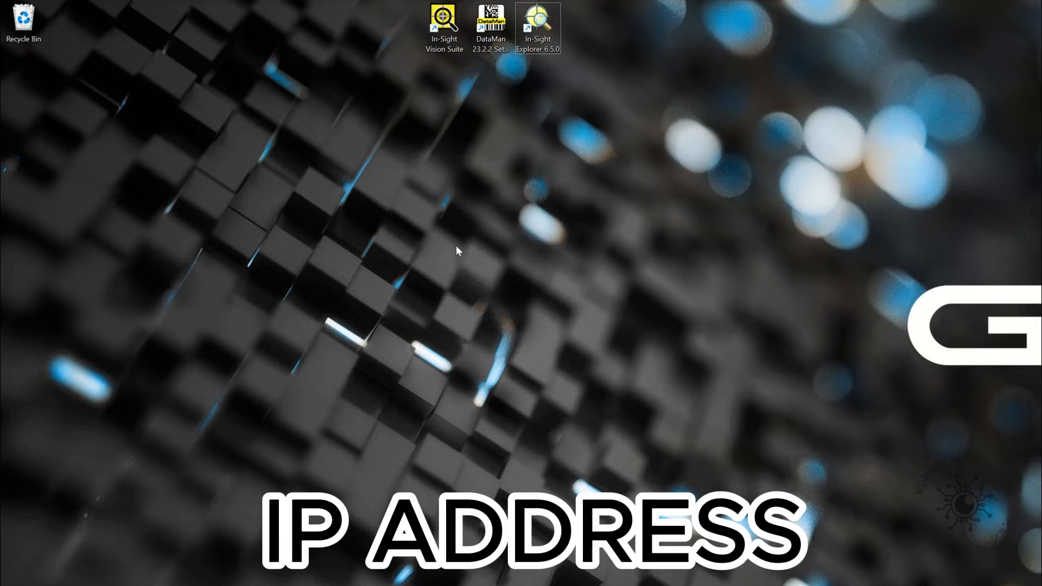
# Open Control Panel at the Network and Internet category.
pyautogui.click(533, 553)
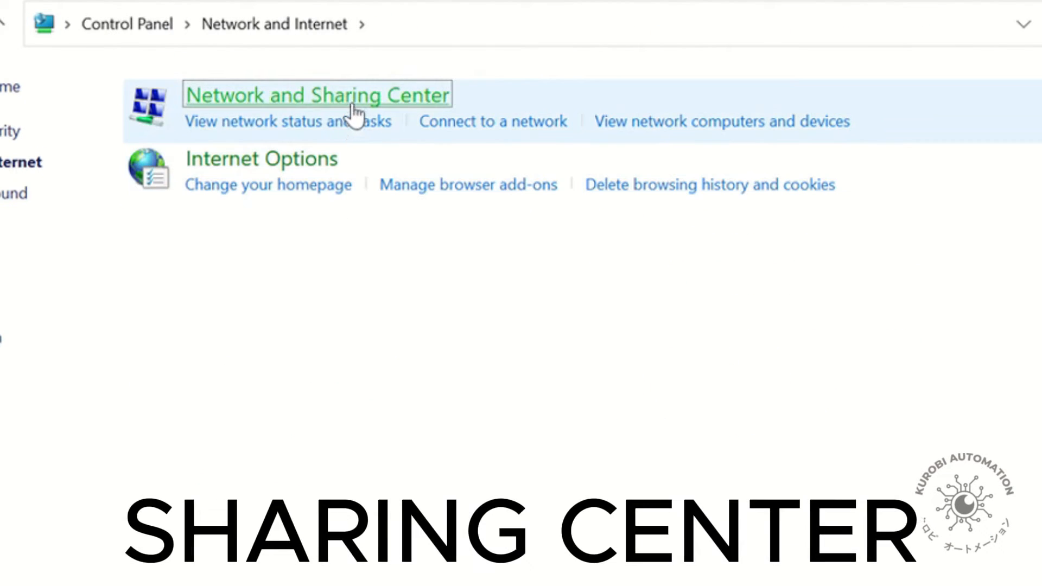
# Check the Ethernet adapter's static IPv4 address 192.168.33.71, mask 255.255.255.0, and confirm.
pyautogui.click(317, 95)
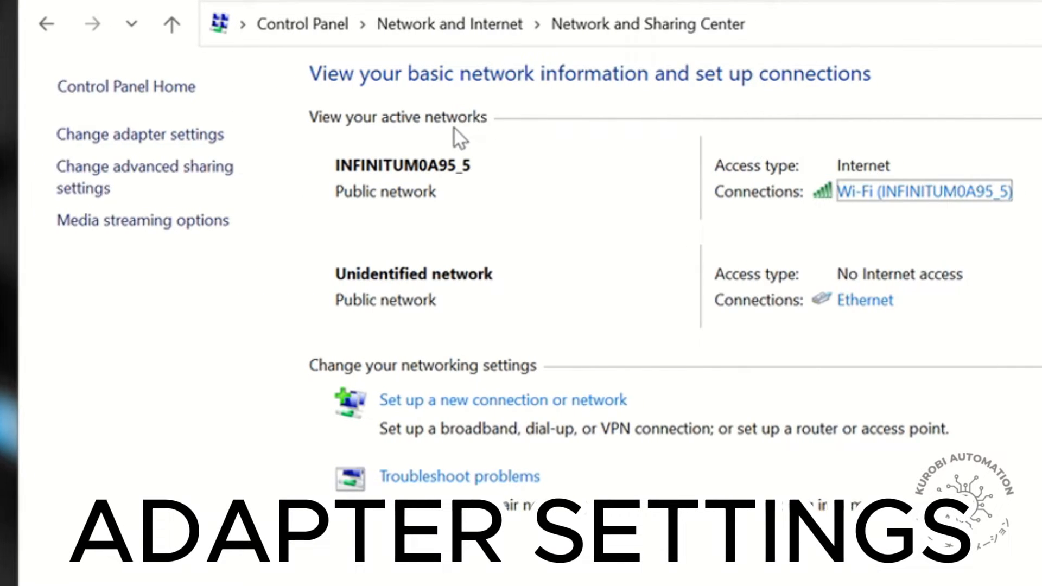
pyautogui.click(139, 134)
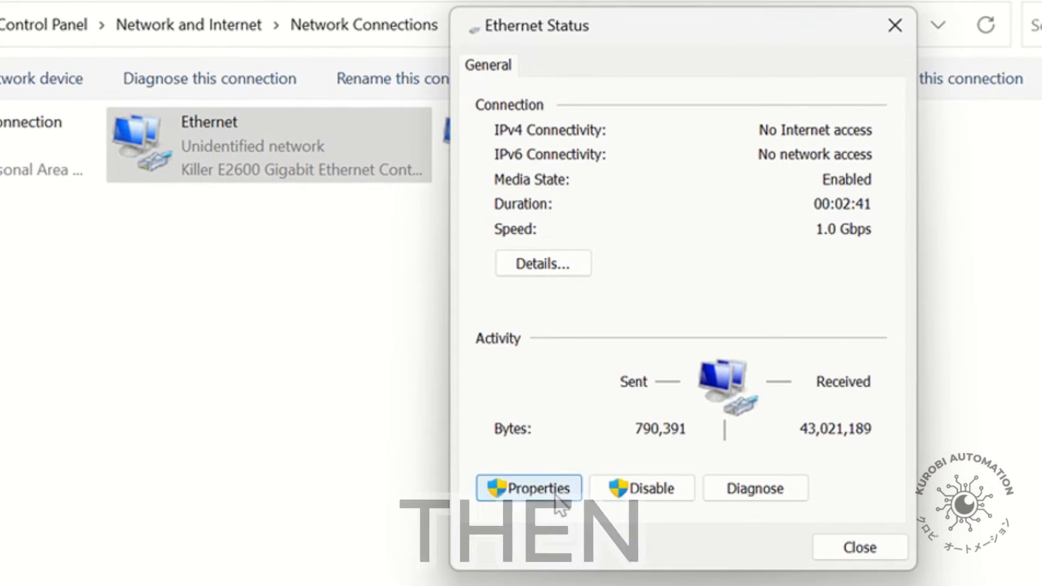
pyautogui.click(527, 488)
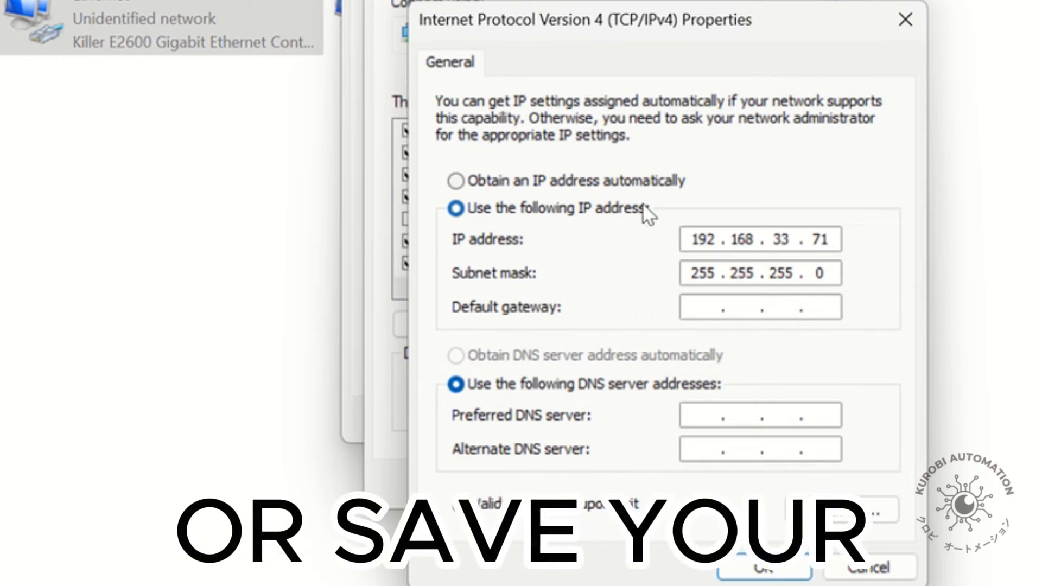
pyautogui.doubleClick(776, 240)
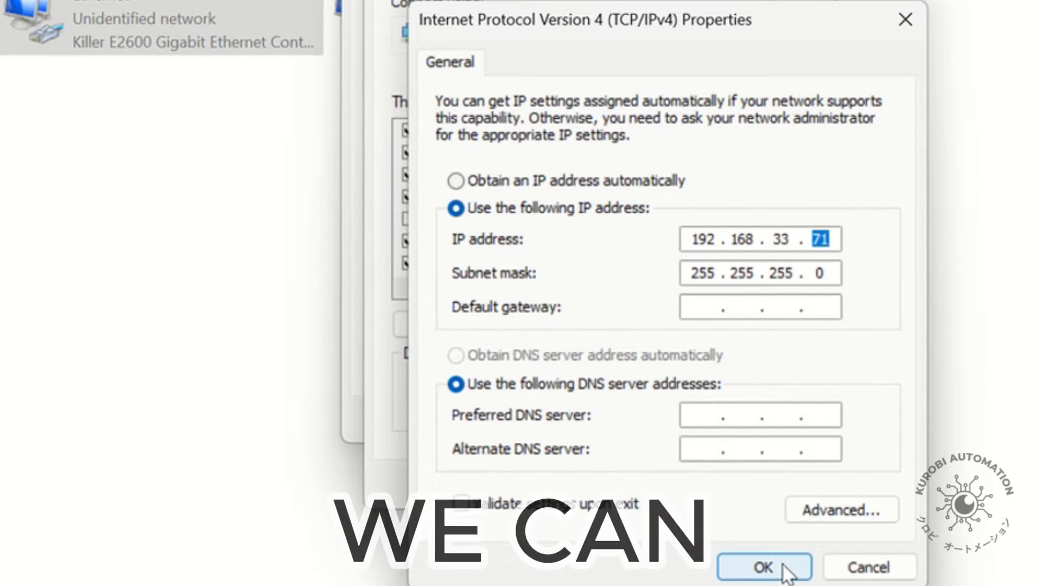
pyautogui.click(763, 566)
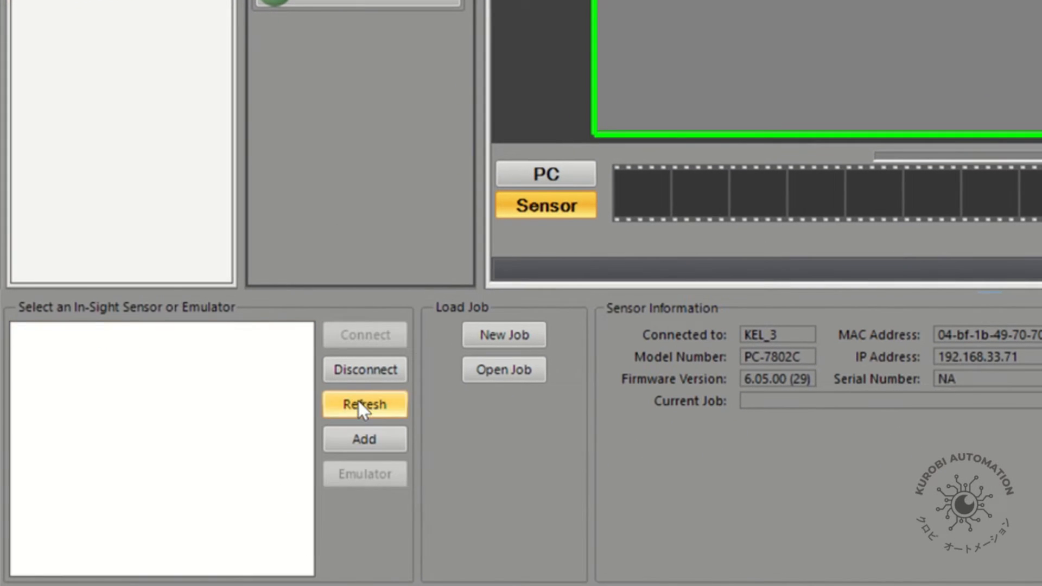
# Refresh the sensor list showing only emulator KEL_3, then open the System menu.
pyautogui.click(364, 404)
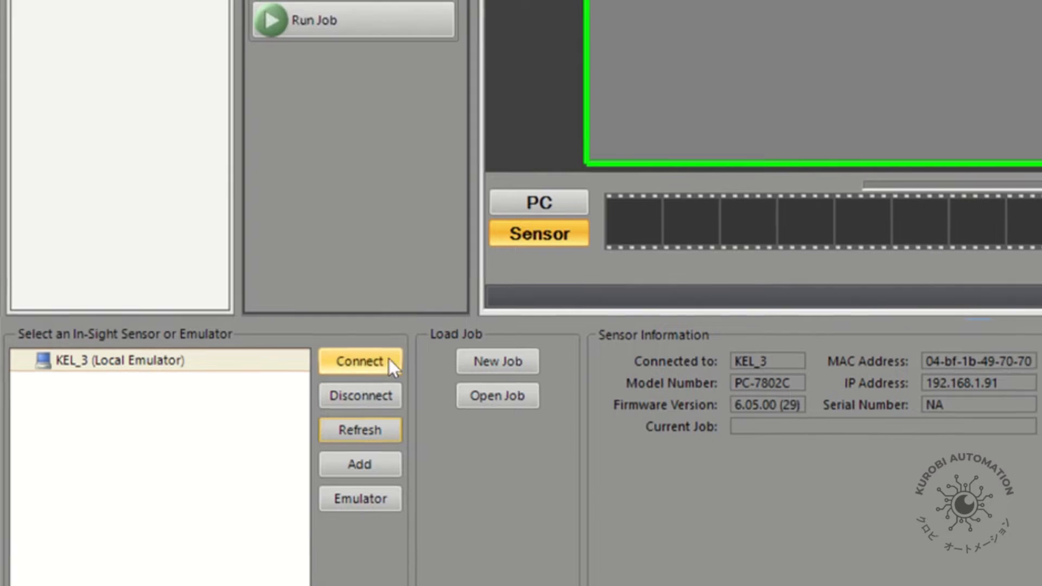
pyautogui.click(190, 32)
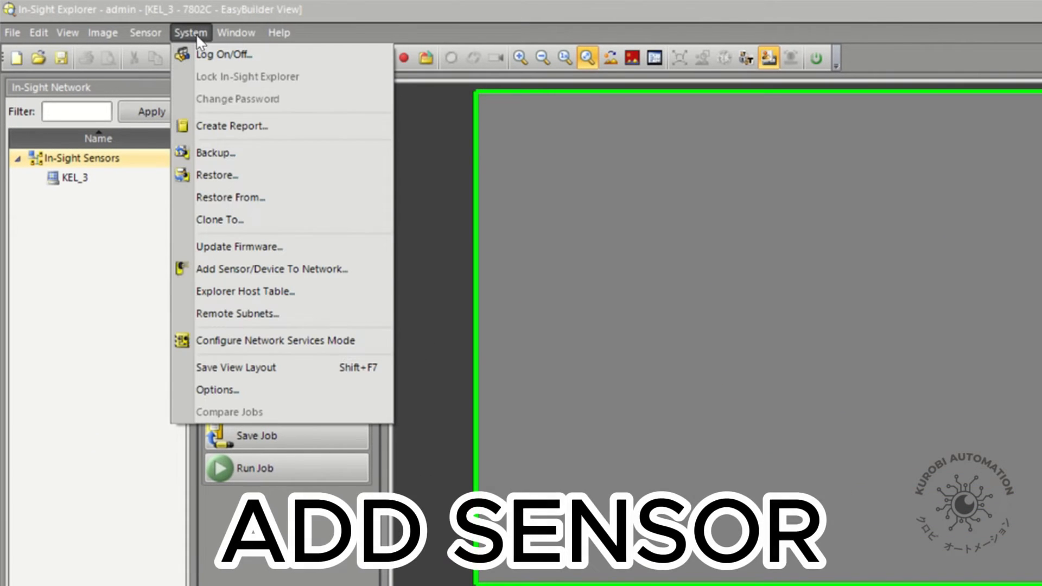
# Change camera L2_TLM_C1's IP to 192.168.33.74 via Add Sensor/Device and apply.
pyautogui.click(271, 269)
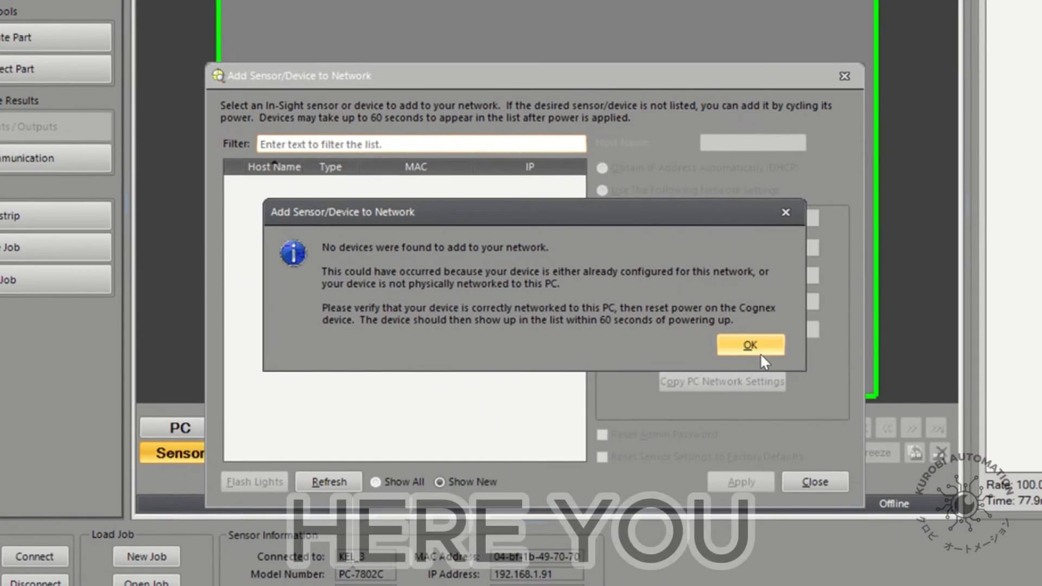
pyautogui.click(750, 345)
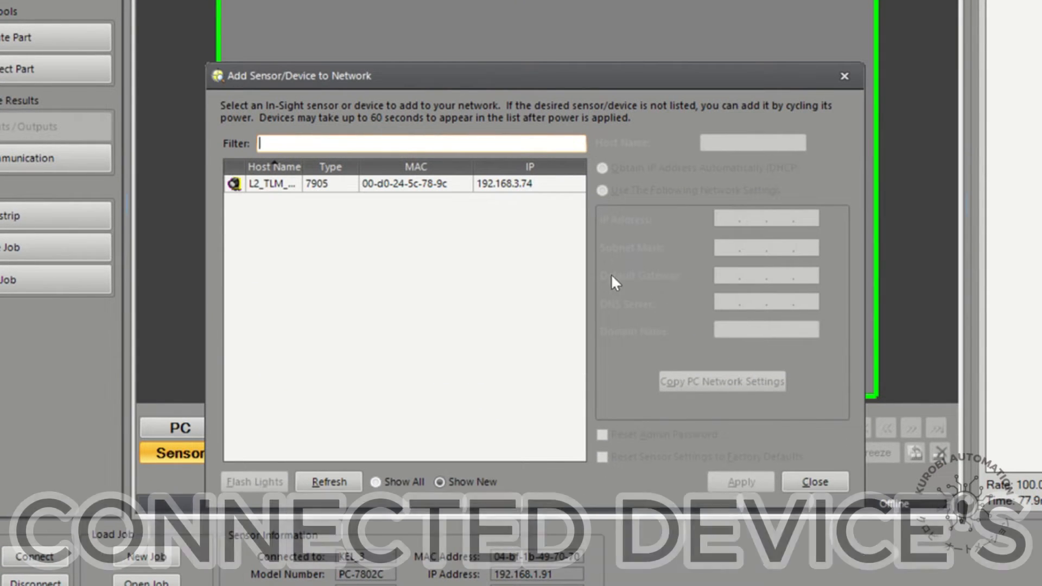
pyautogui.click(299, 184)
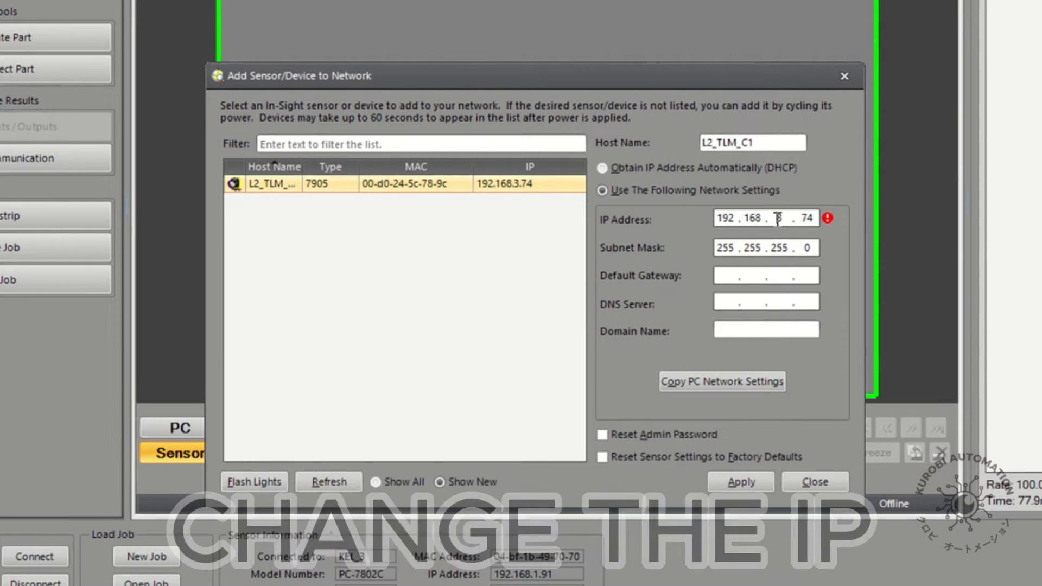
pyautogui.write('3')
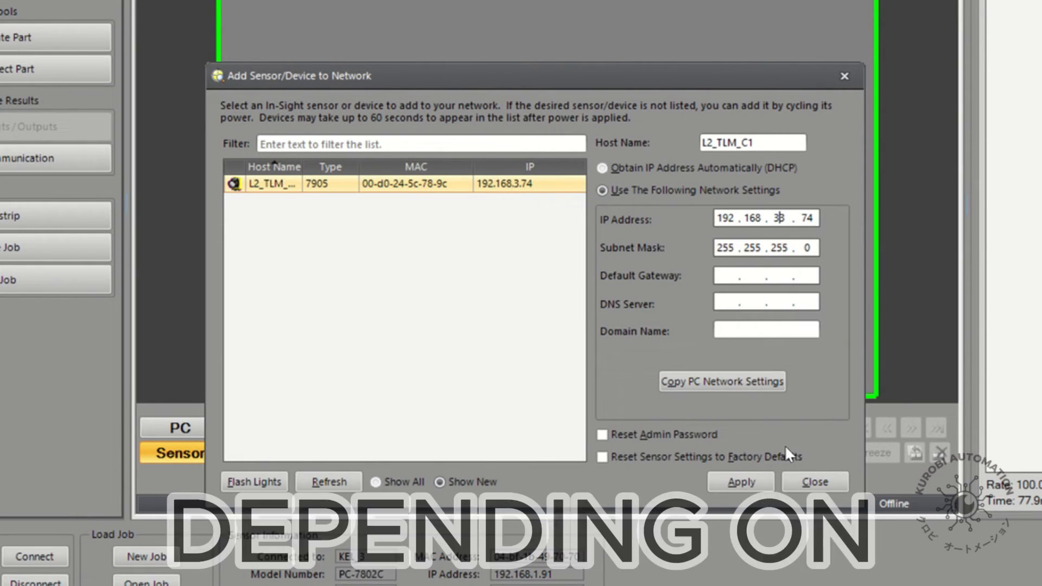
pyautogui.click(740, 482)
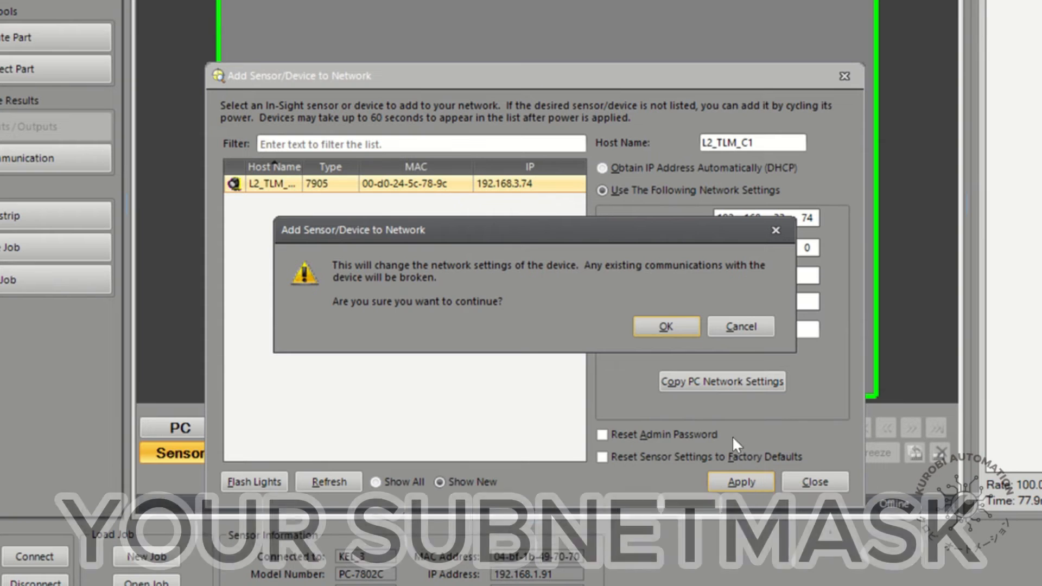
# Confirm and acknowledge L2_TLM_C1's network change, then dismiss the no-devices message.
pyautogui.click(665, 326)
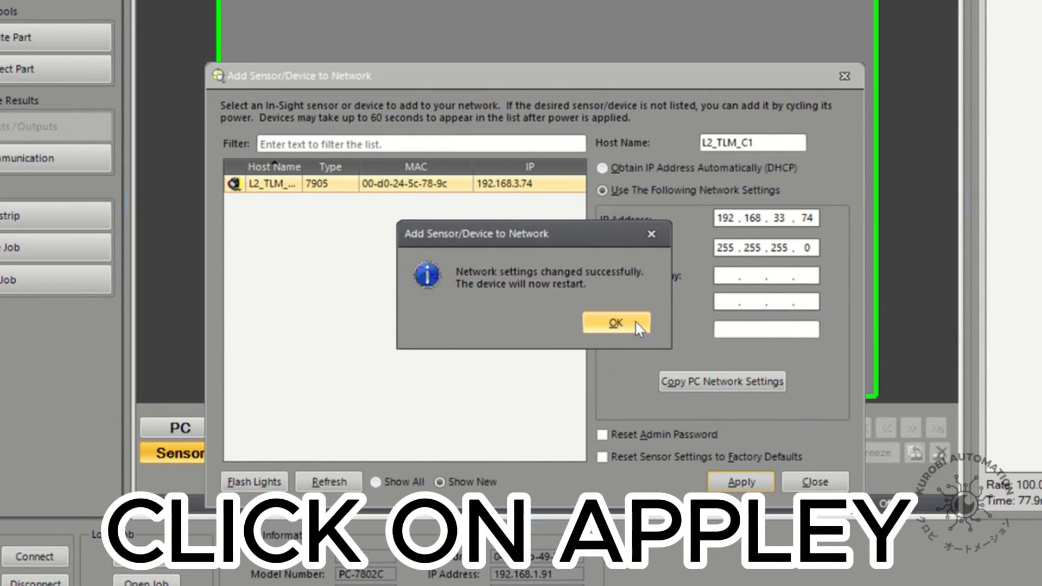
pyautogui.click(613, 322)
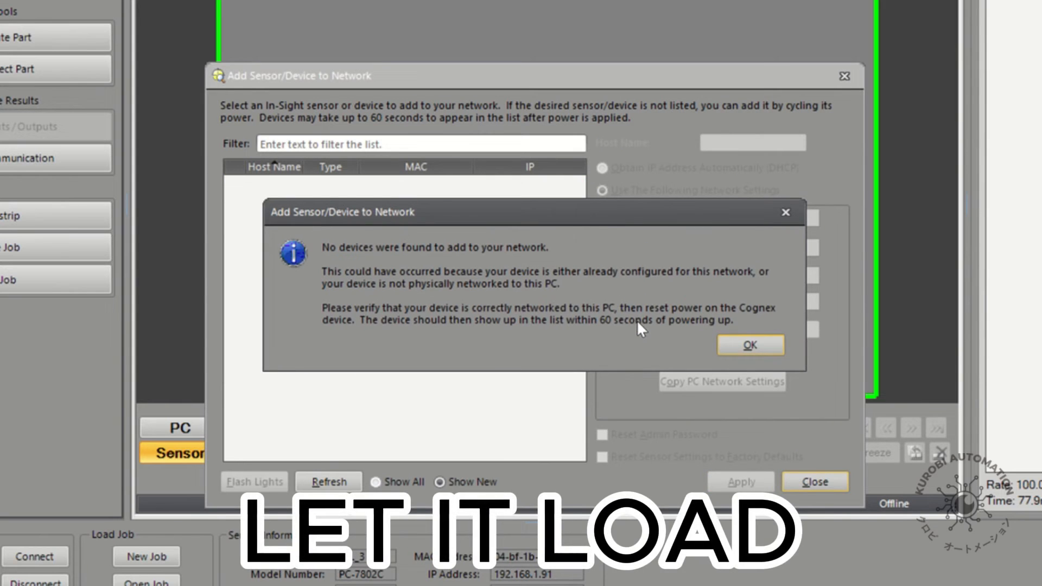
pyautogui.click(750, 345)
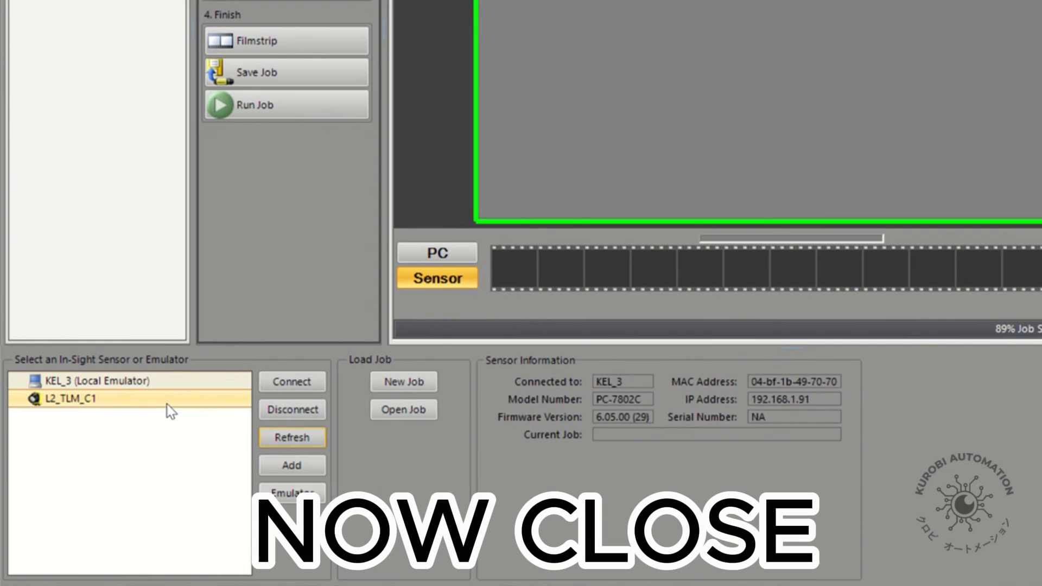